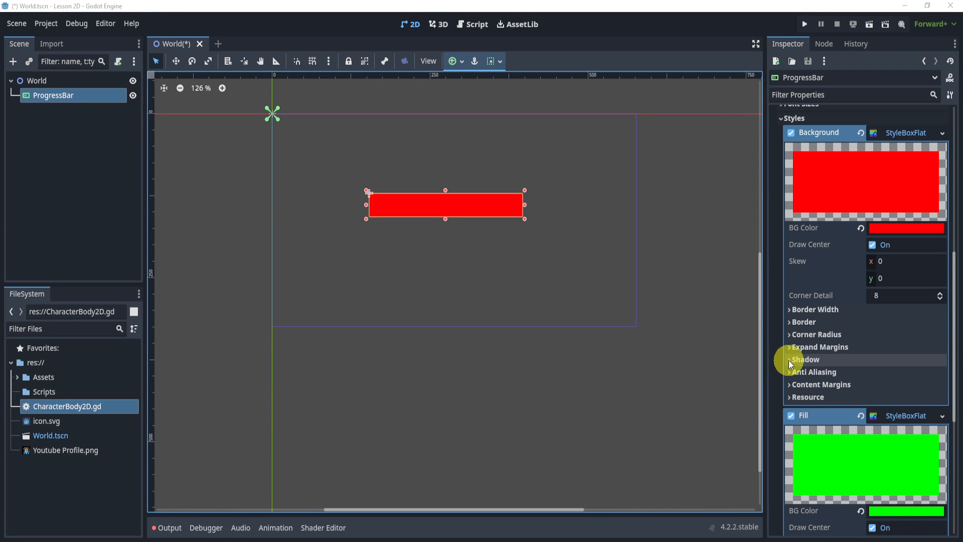
mouse_move(758, 338)
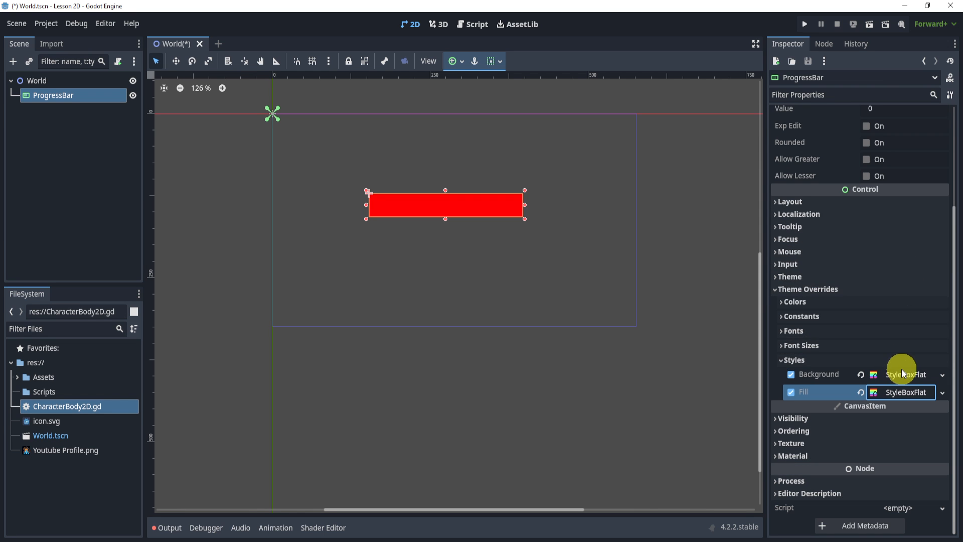
Set the ProgressBar value to 50 and attach a new built-in GDScript to it
click(902, 374)
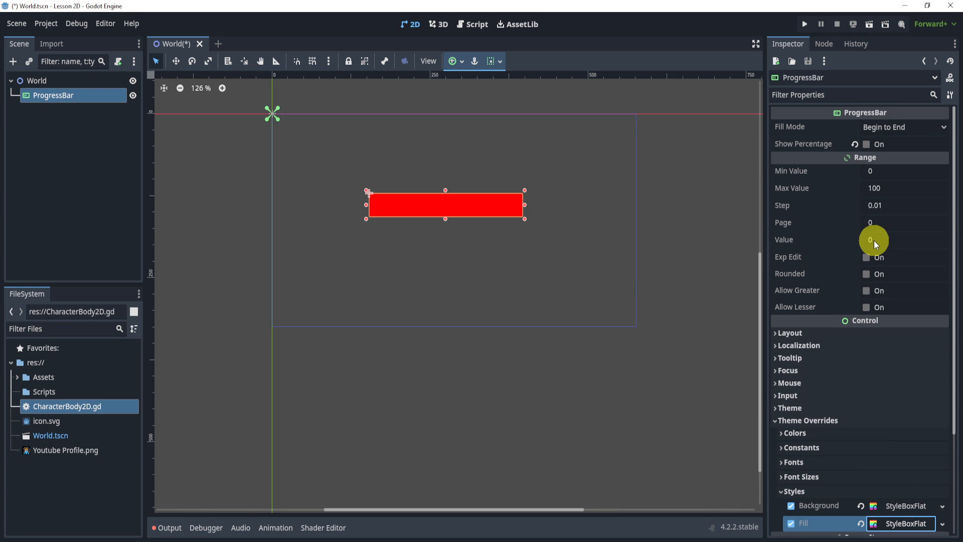
drag(896, 239, 897, 239)
text(50)
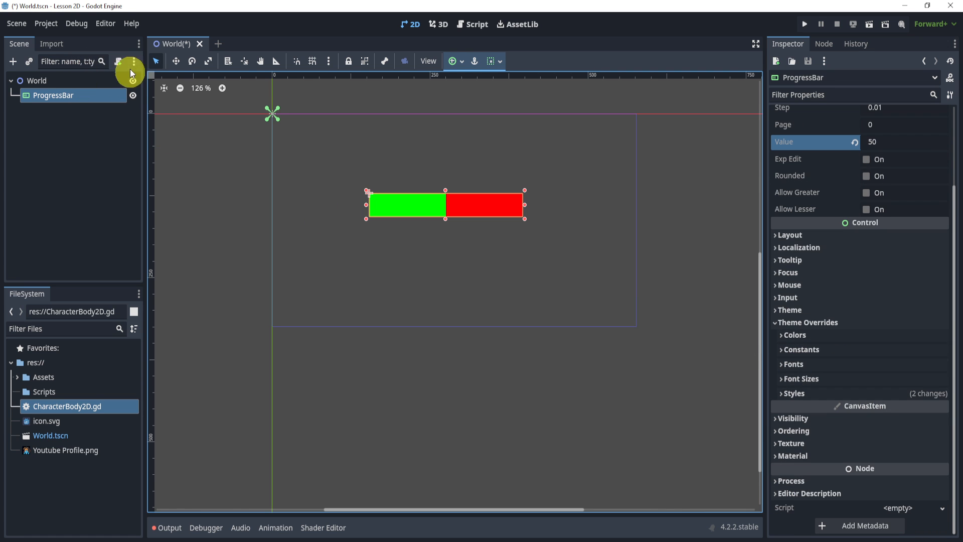
click(117, 62)
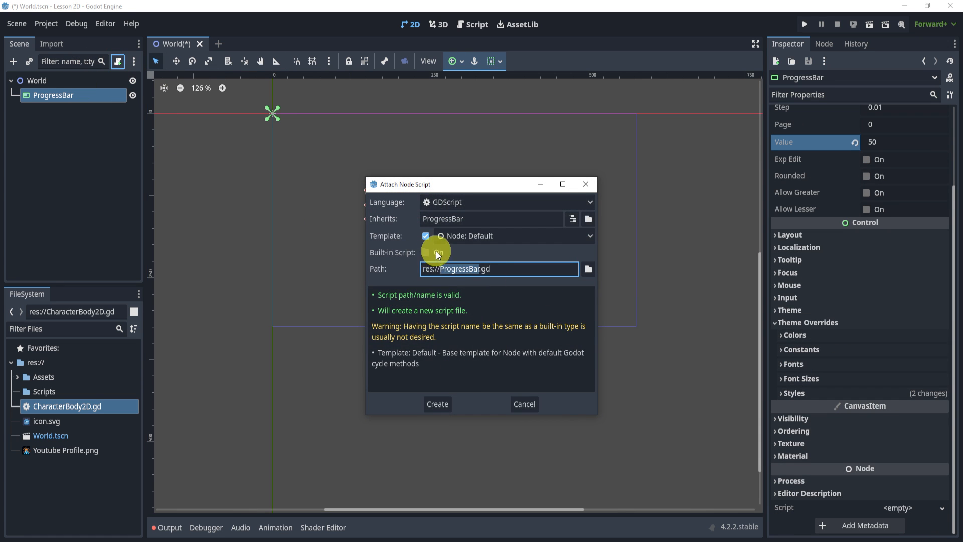
click(437, 404)
text(func _)
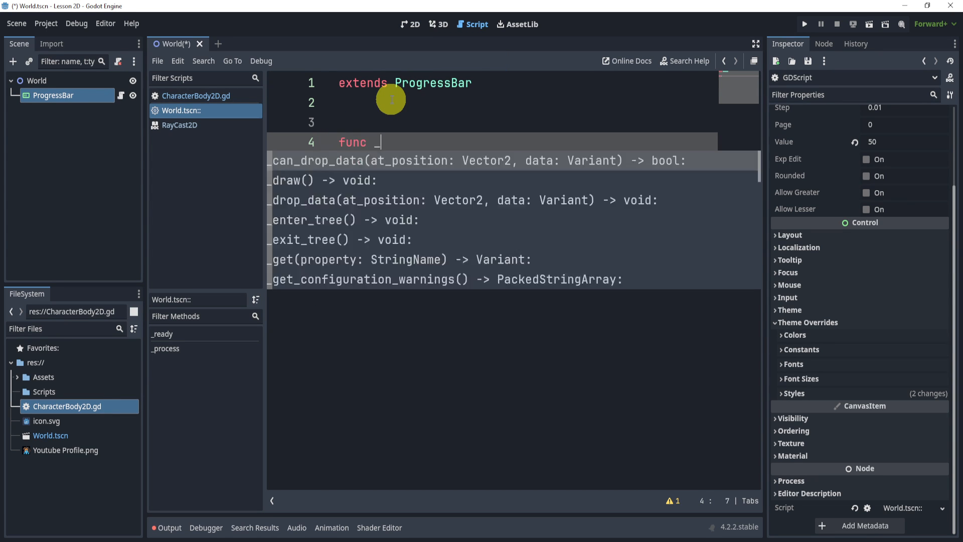
Write func change_health(damage: int): whose first line is var tween = create_tween()
text(change))
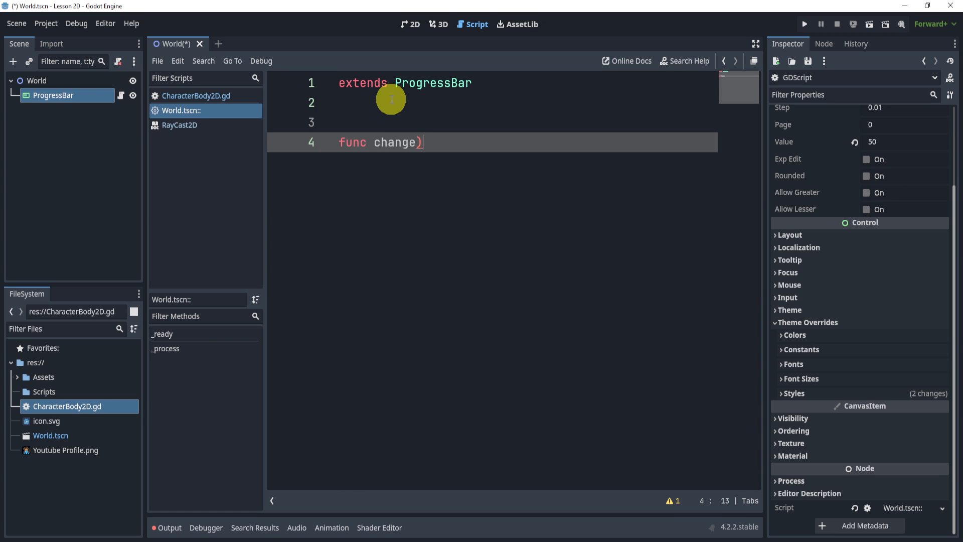
text(health()
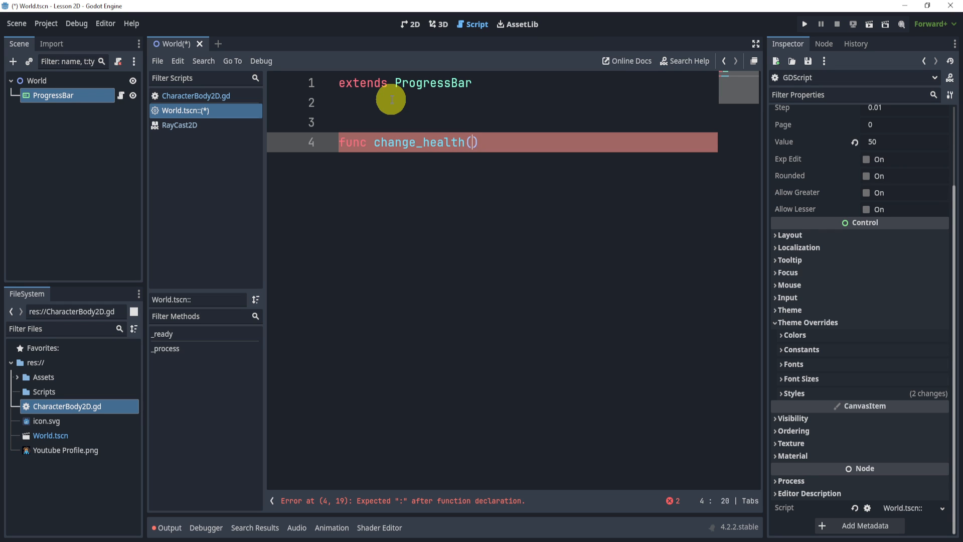
text(damage)
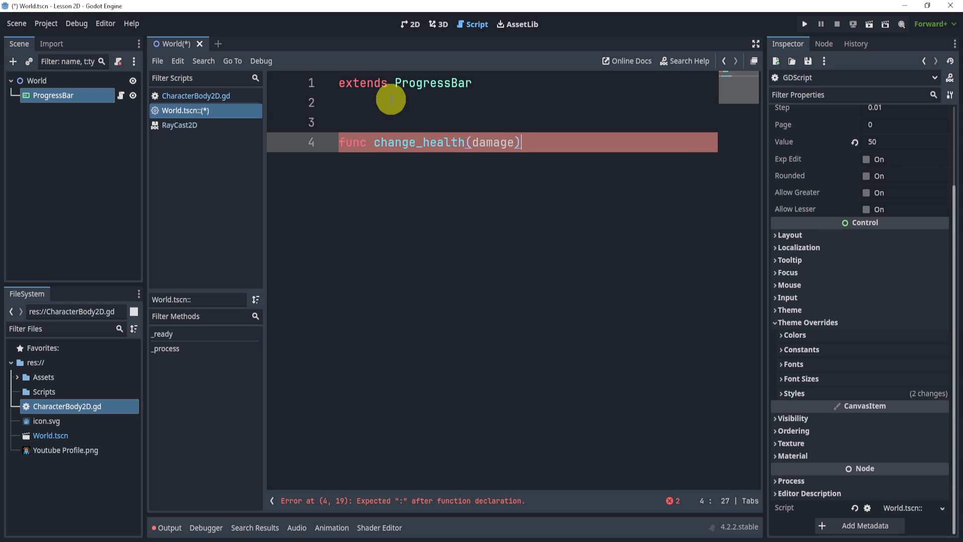
text(: int)
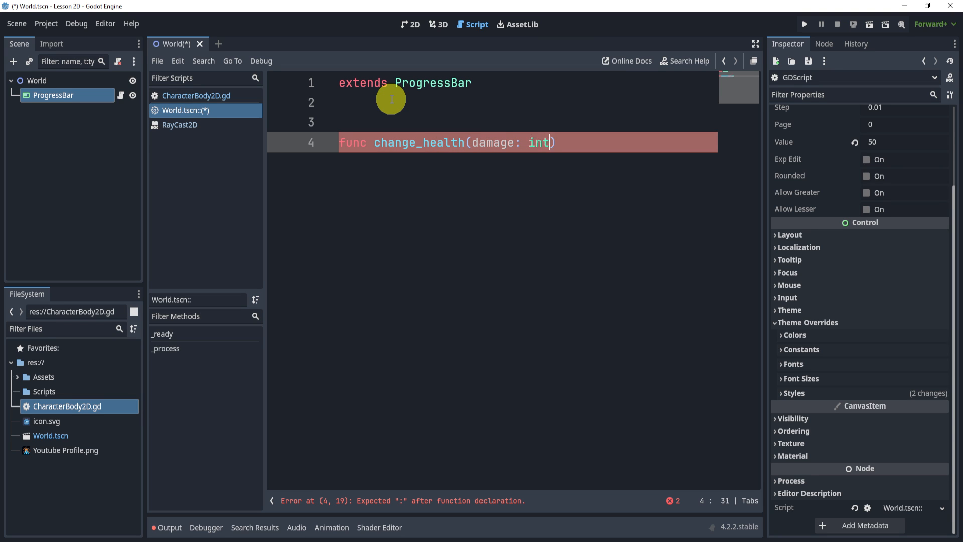
text(:)
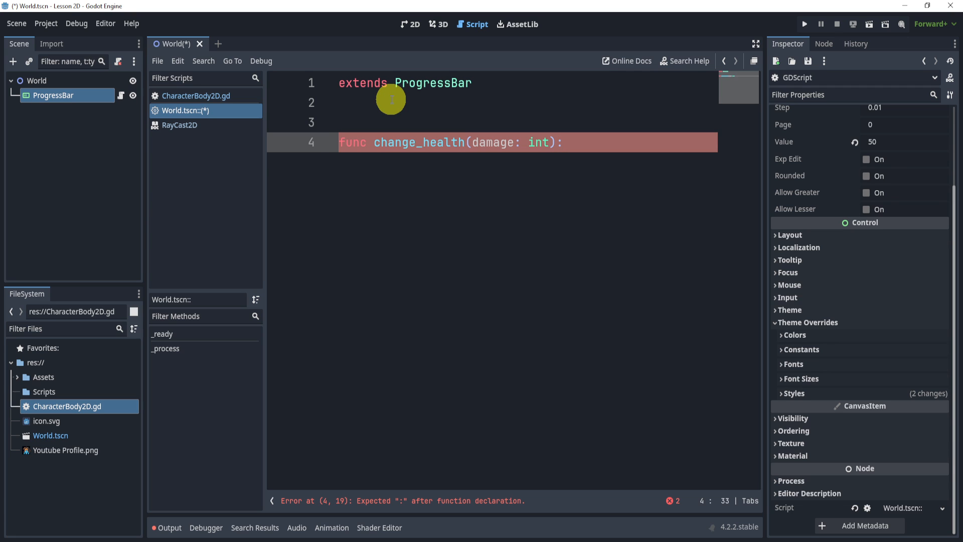
text(var)
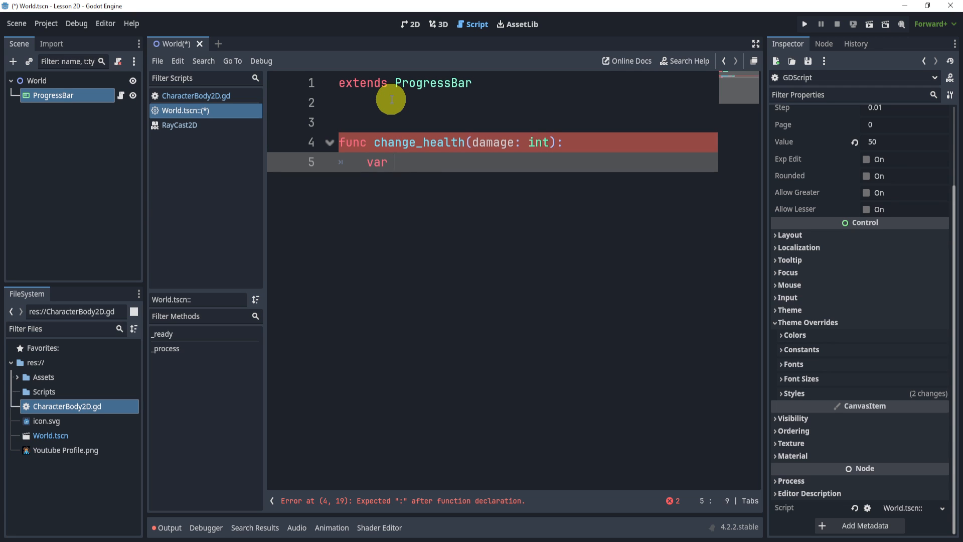
text(tween)
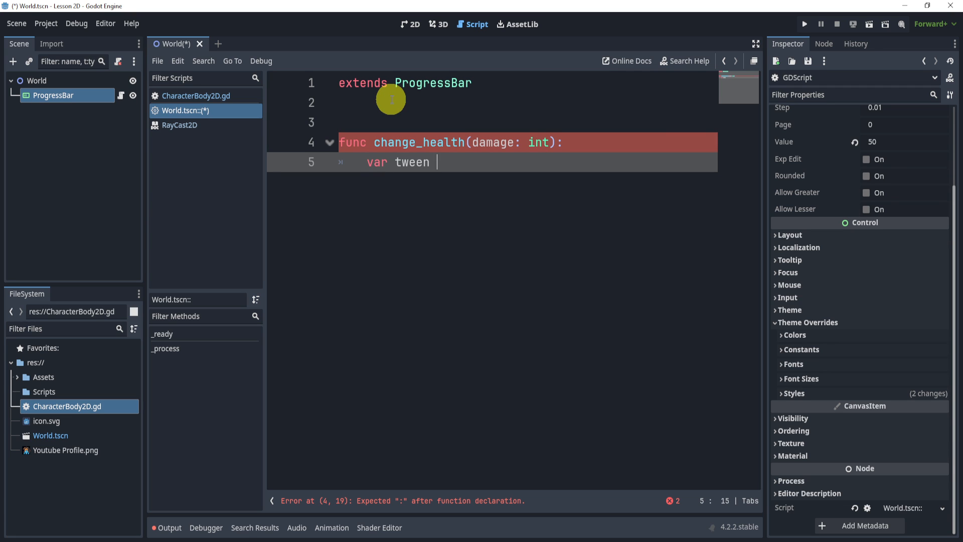
text(= create_tween()
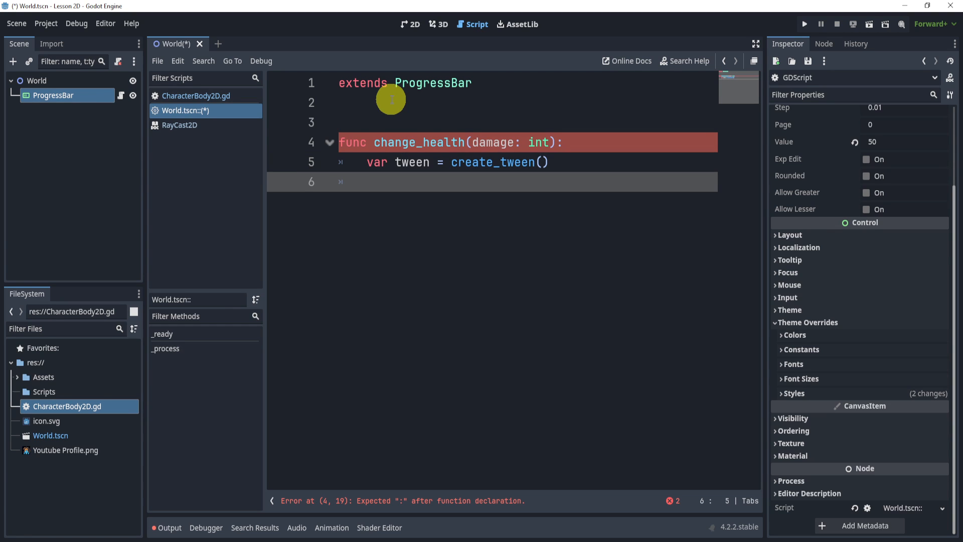
Add a tween.tween_property(self, "value", value - damage, …) line to change_health
text(t)
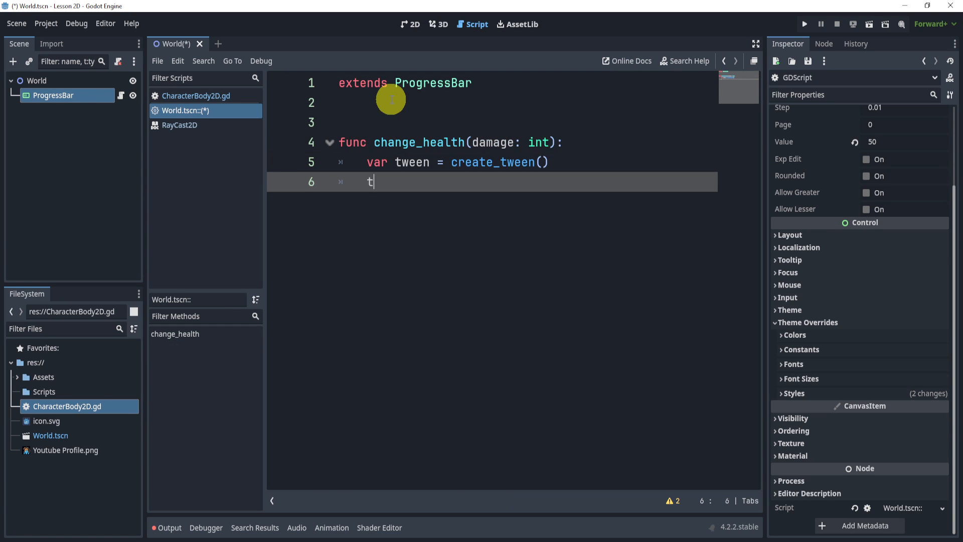
text(ween.tween_property()
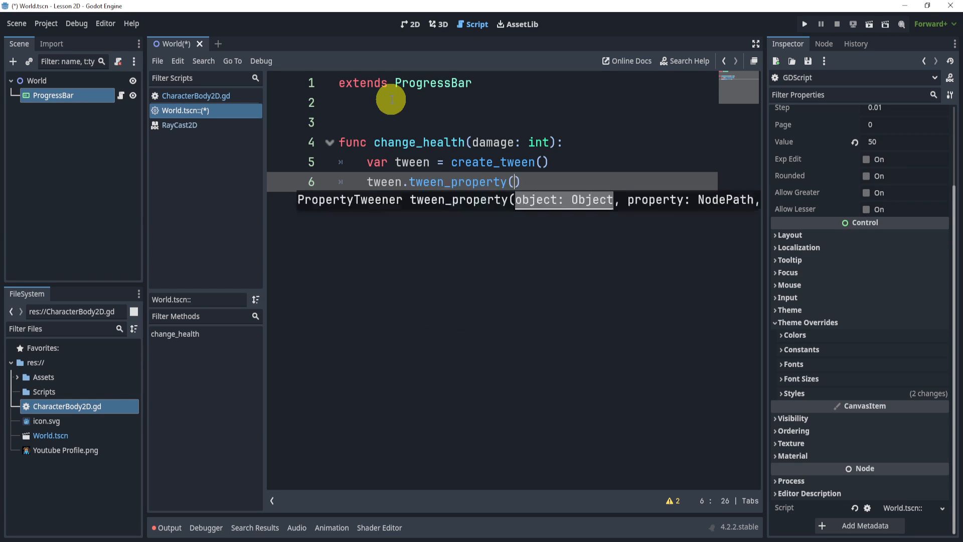
text(sel)
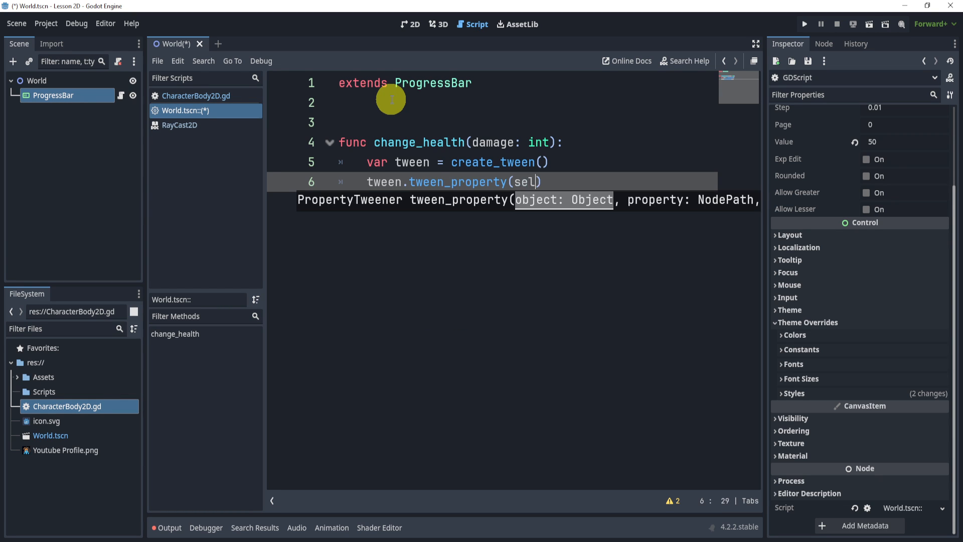
text(f)
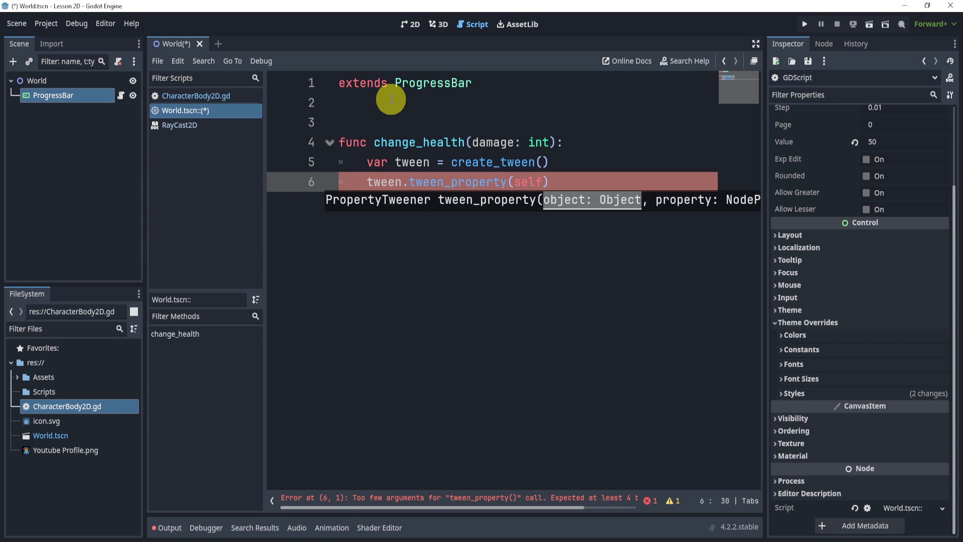
text(, ")
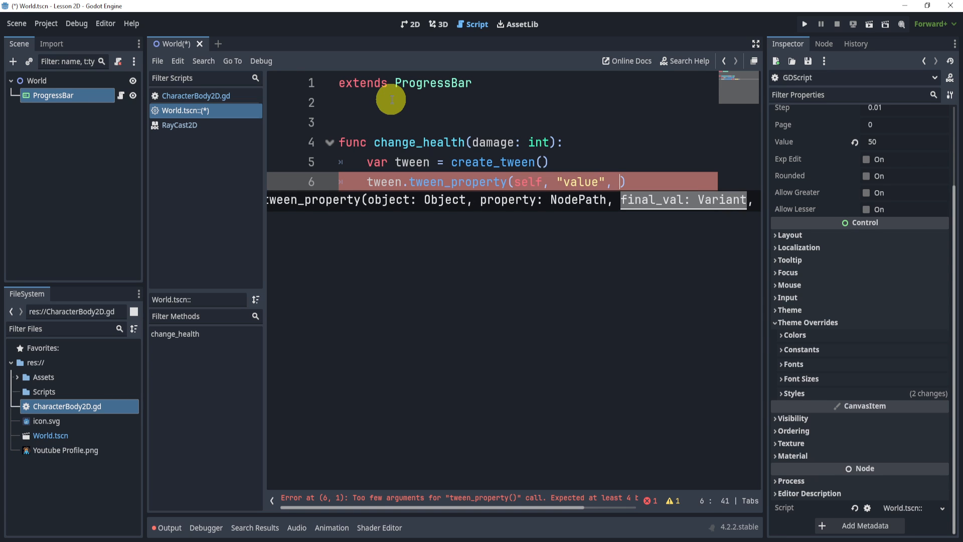
text(value - damage)
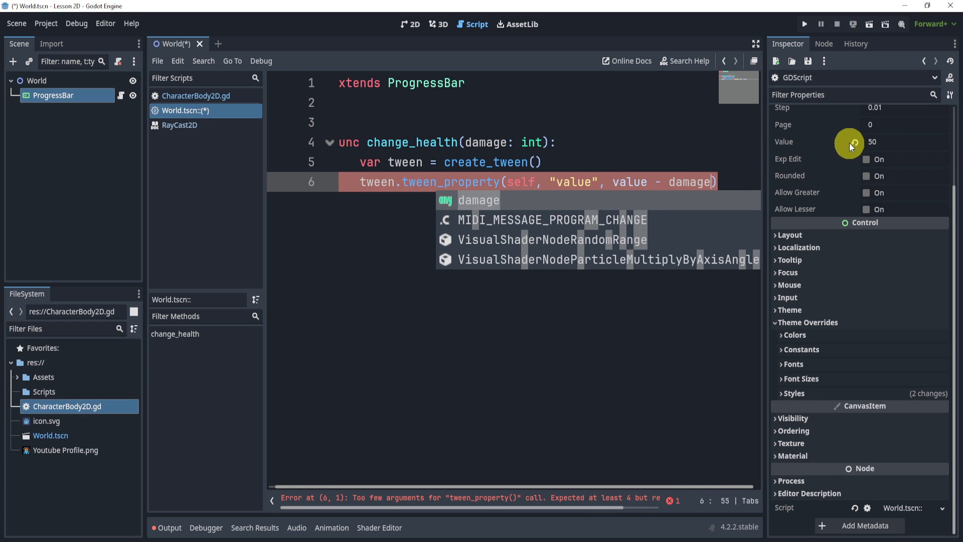
mouse_move(850, 137)
text(, )
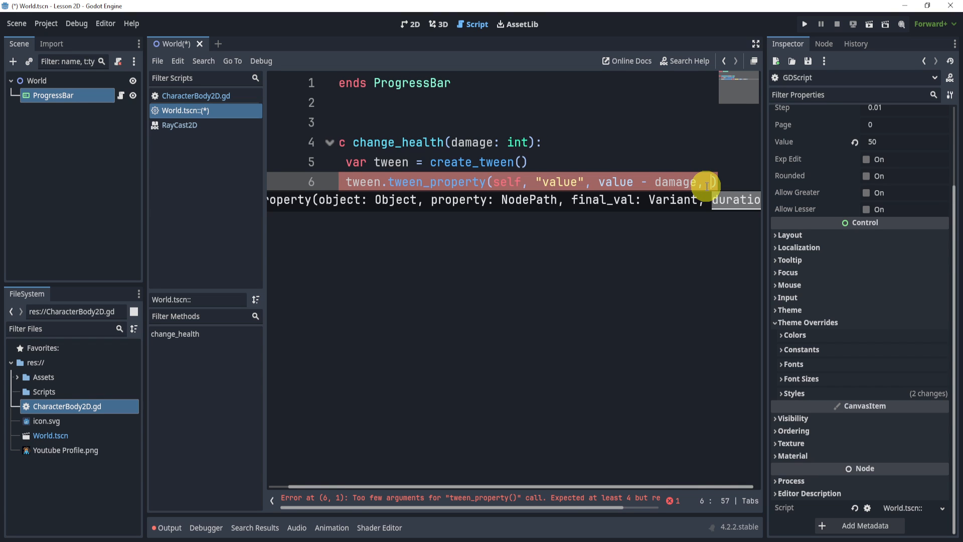
text(0)
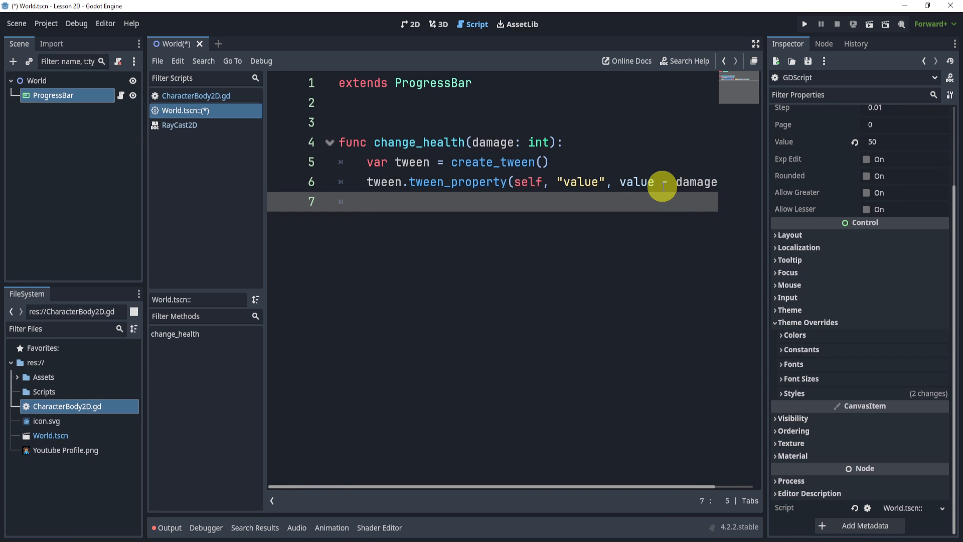
mouse_move(605, 155)
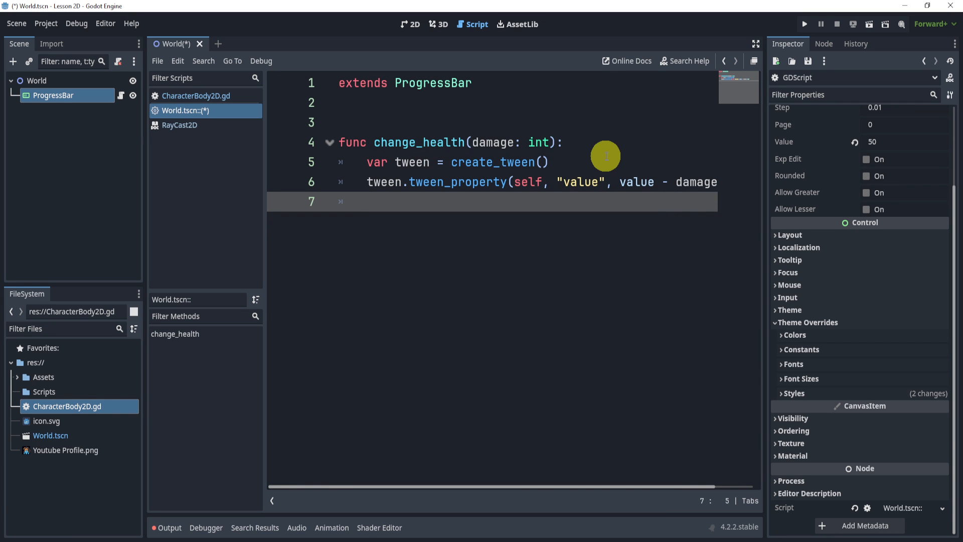
Add a _ready function calling change_health(10) and run the project
text(func _ready() -> void:)
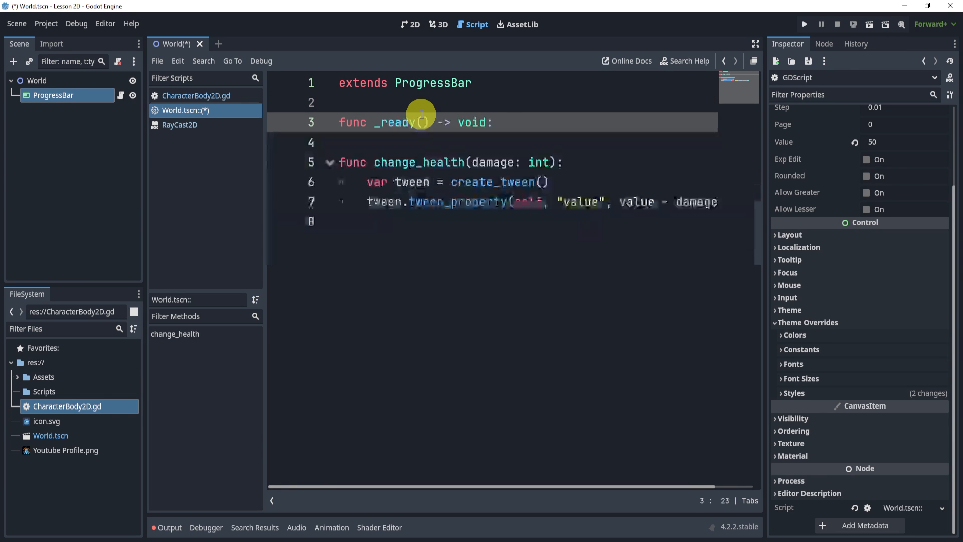
text(change)
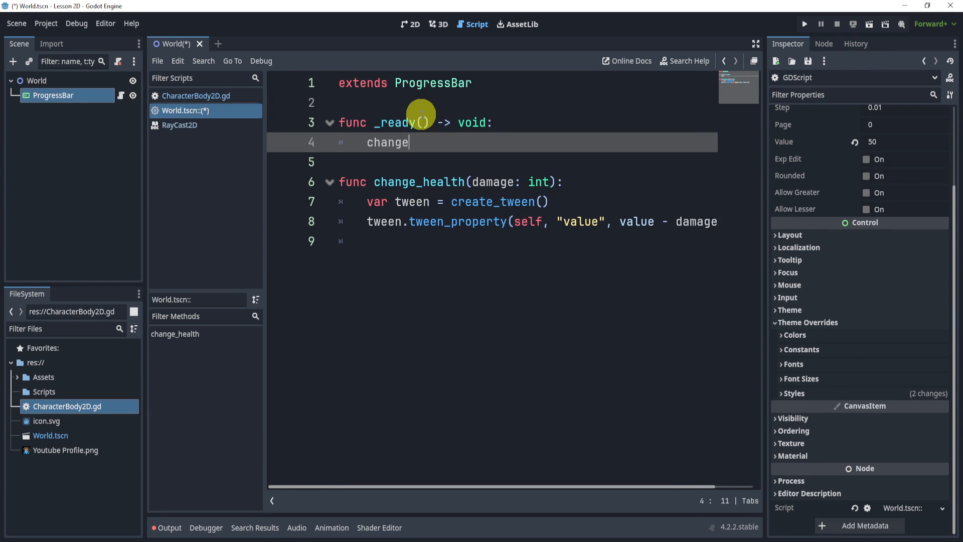
text(_health(10))
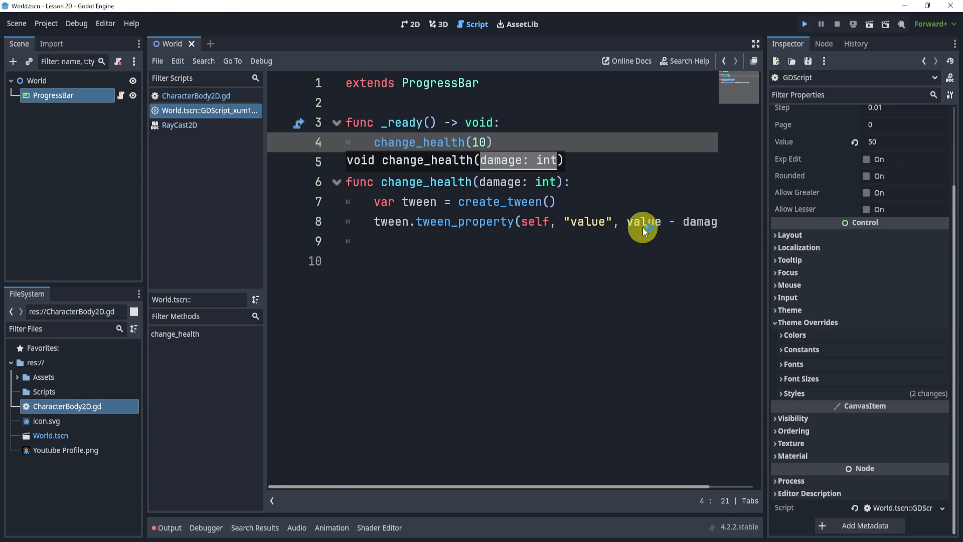
click(804, 24)
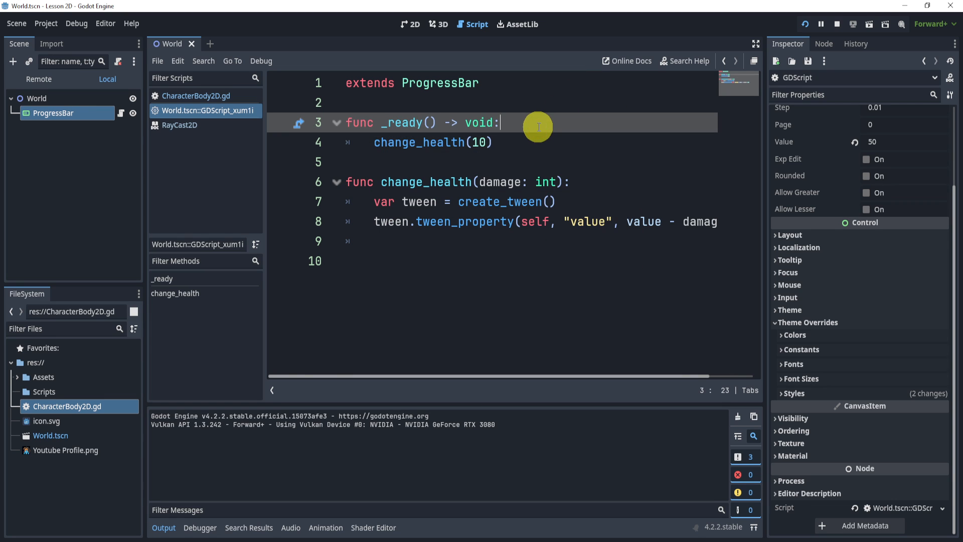
Make _ready await get_tree().create_timer(0.5).timeout before damaging, then close the game window
text(await creaty)
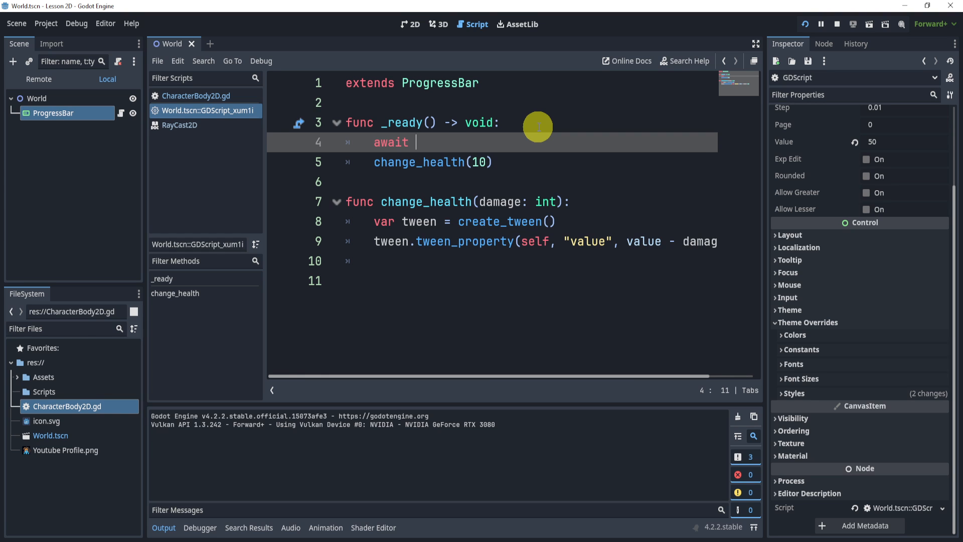
text(get_tree().create_timer()
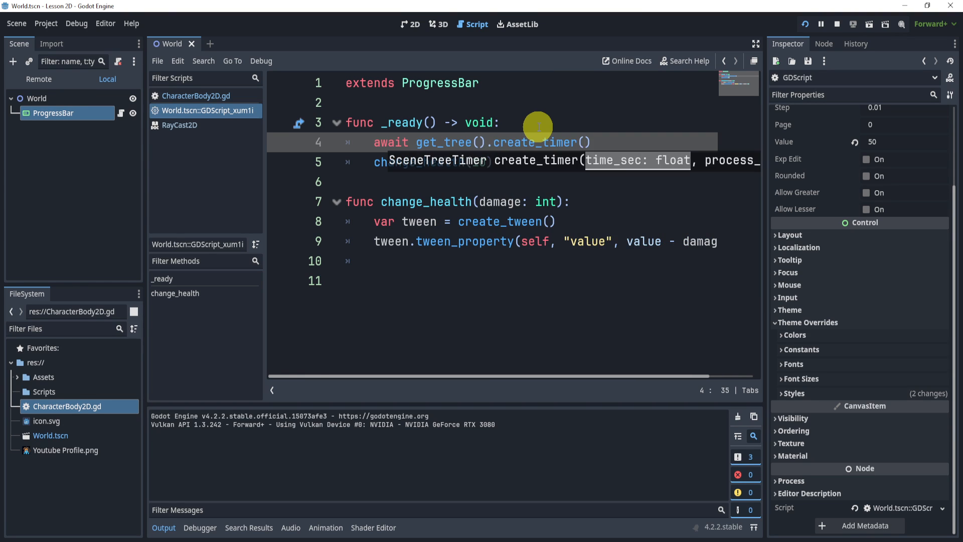
text(0)
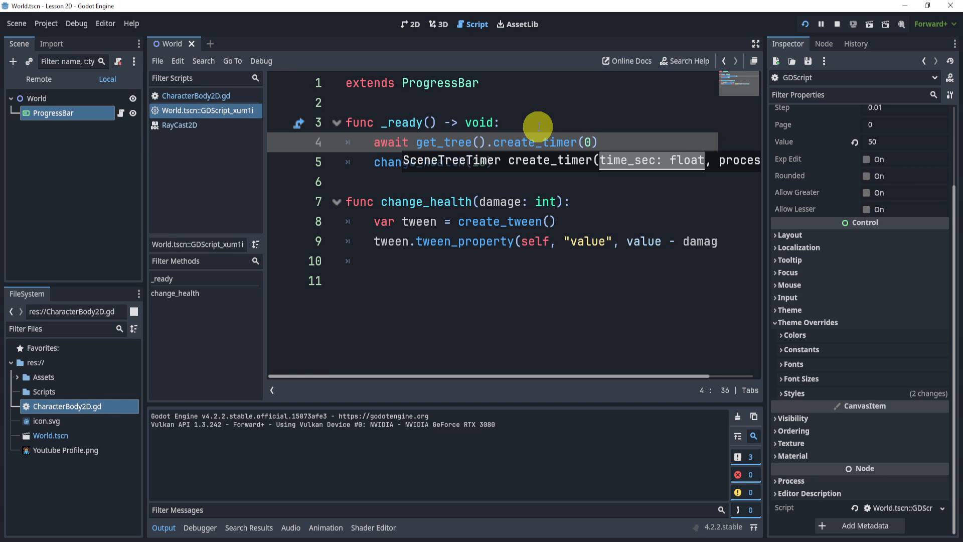
text(.5).timeout)
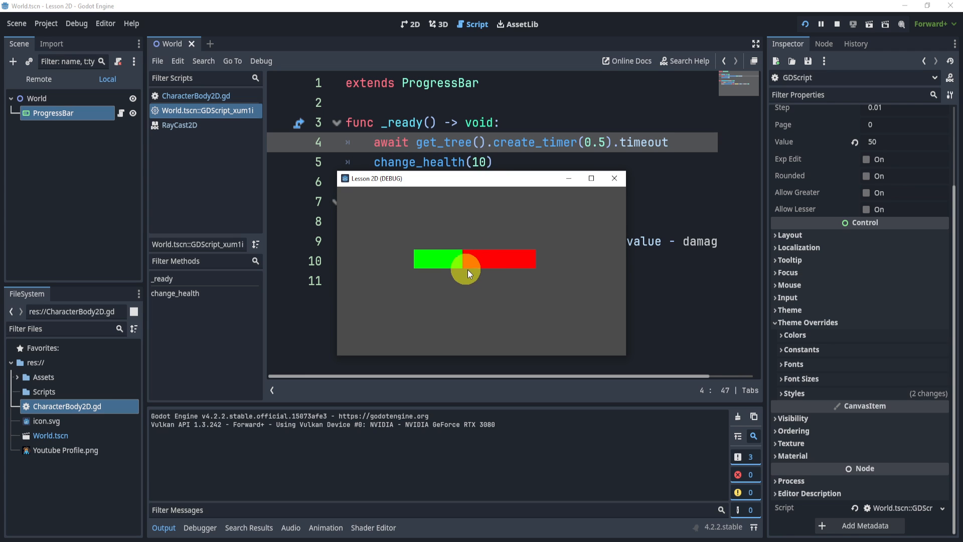
mouse_move(614, 178)
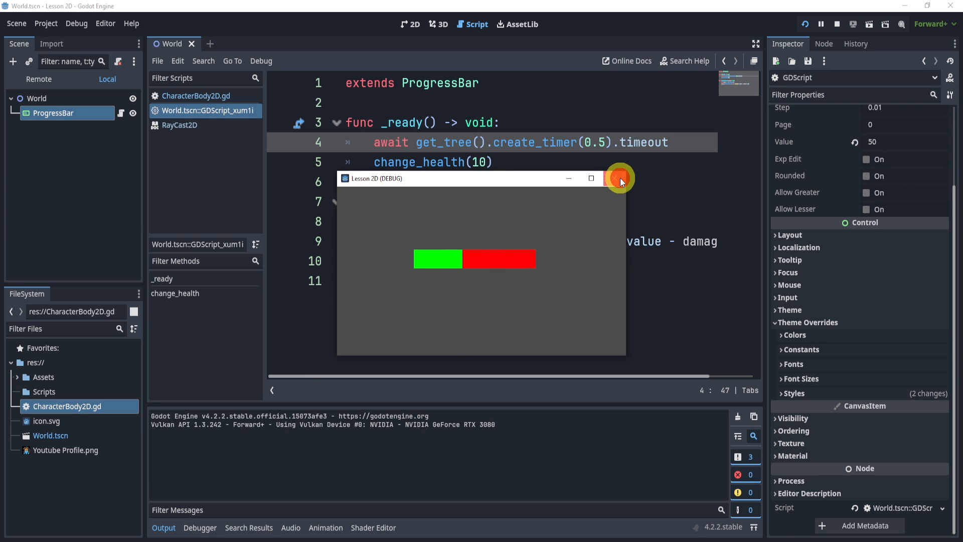
click(616, 178)
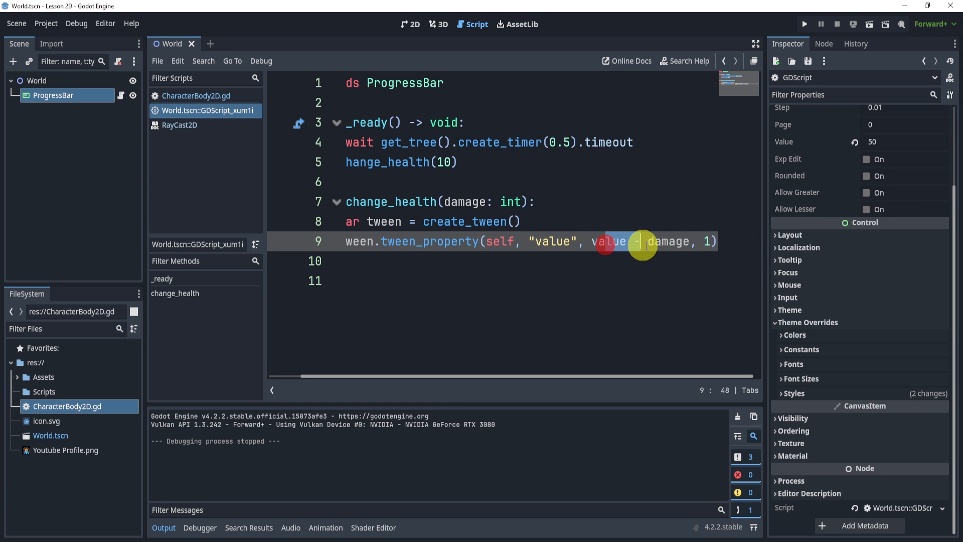
Run the game, change the tween duration to 0.5 seconds, and test it again
click(804, 23)
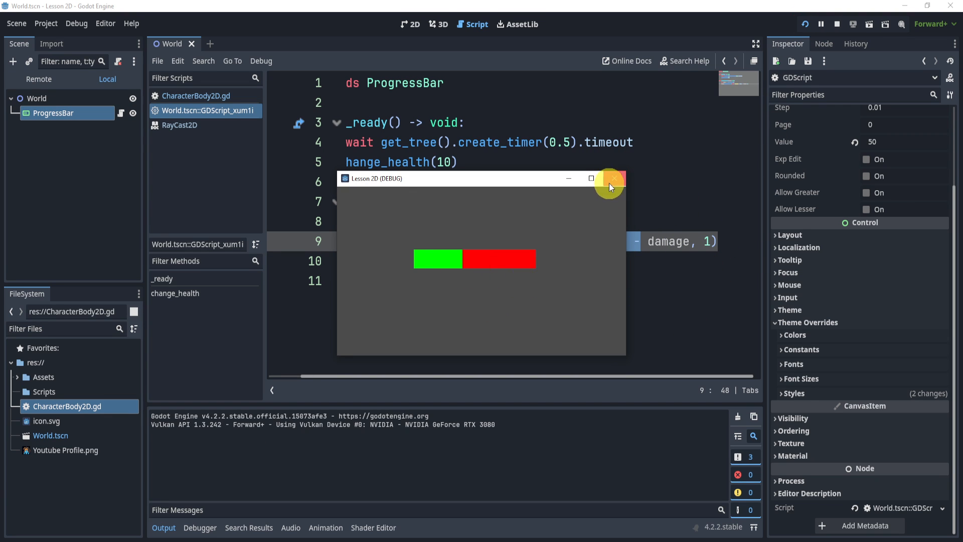
click(612, 179)
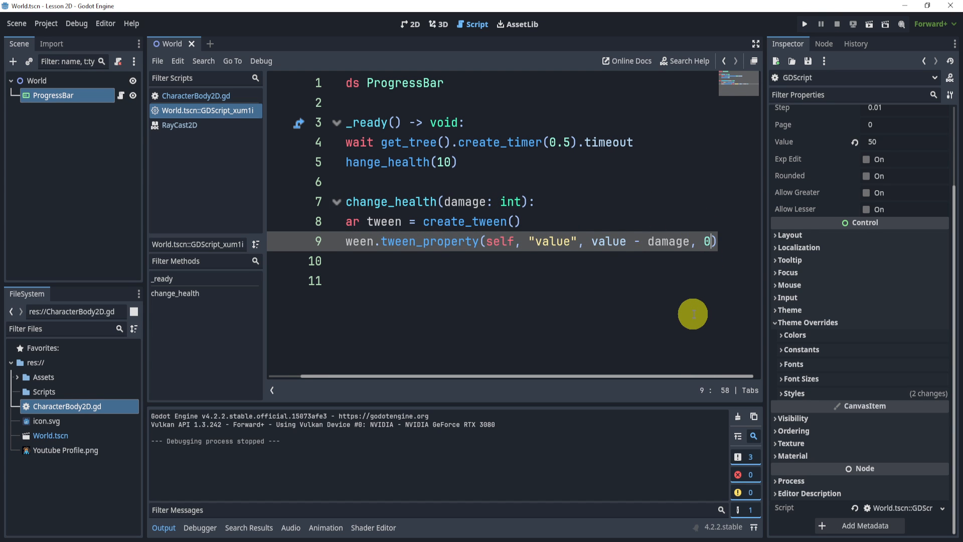
text(.5)
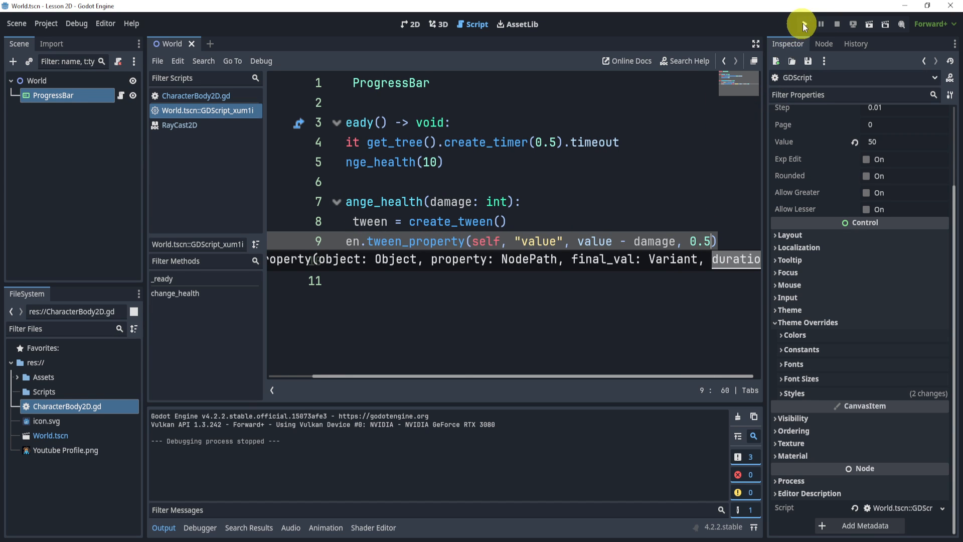
click(801, 24)
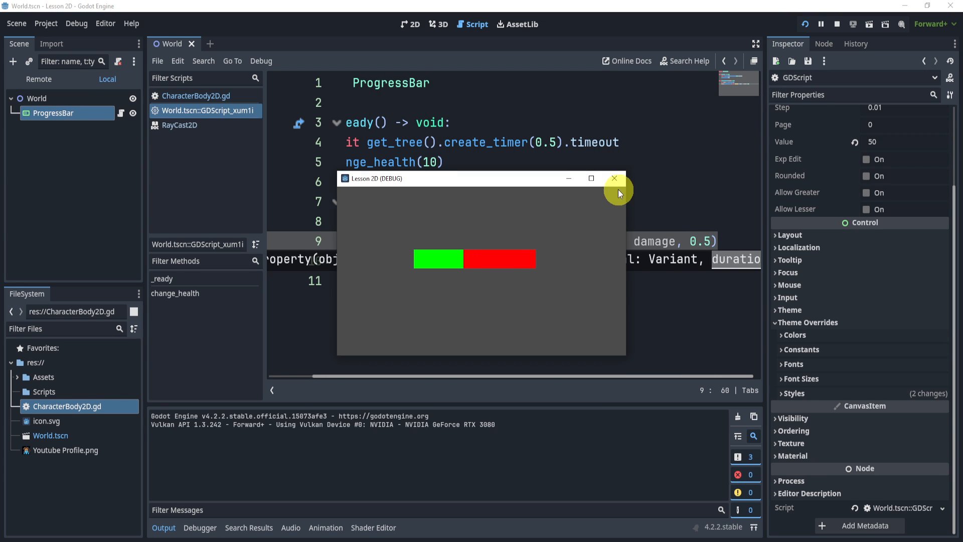
click(613, 178)
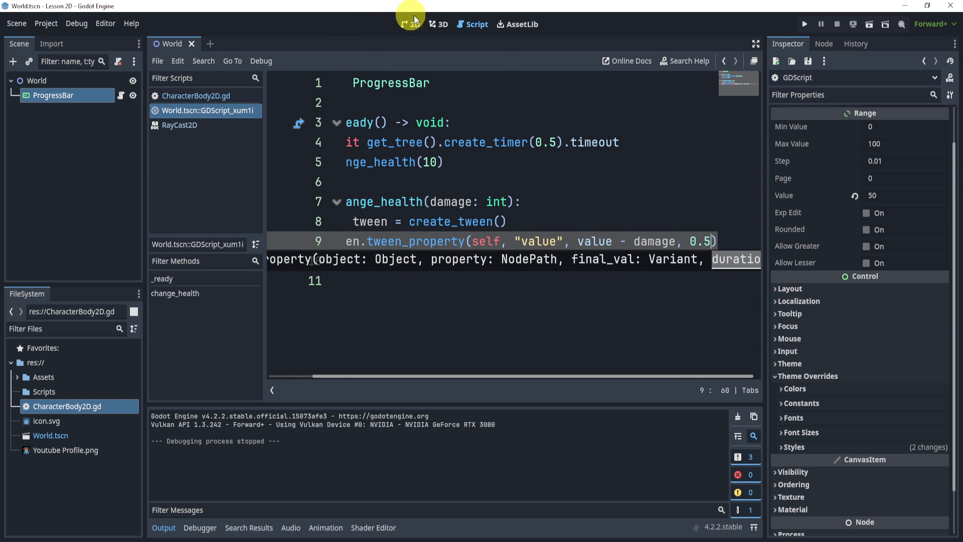
Resize the ProgressBar to 95 by 23, test it in the game, and return to 2D view
click(409, 24)
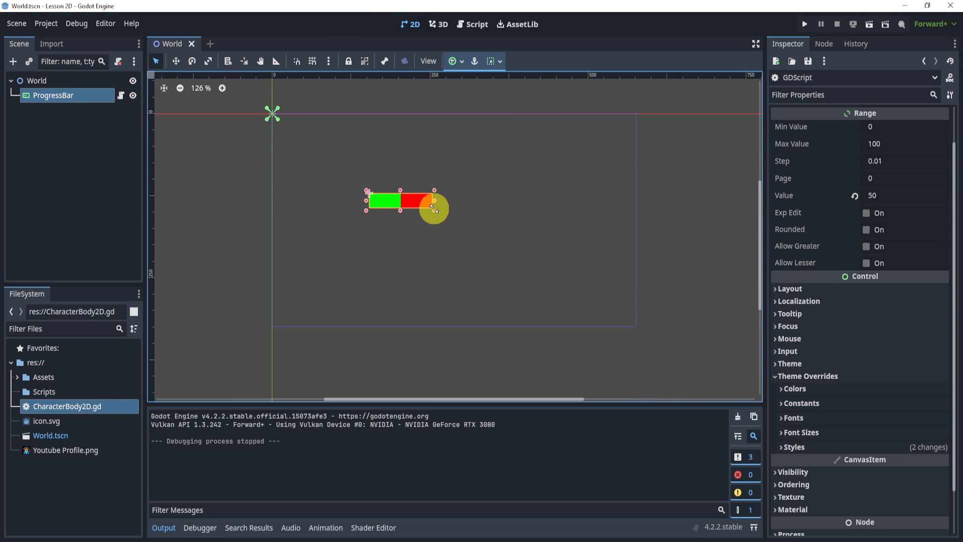
click(476, 24)
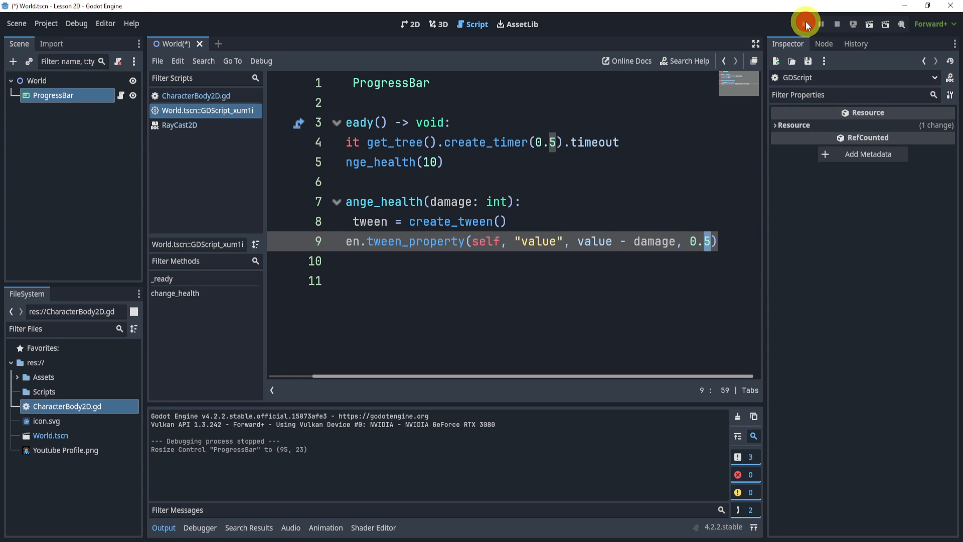
click(805, 24)
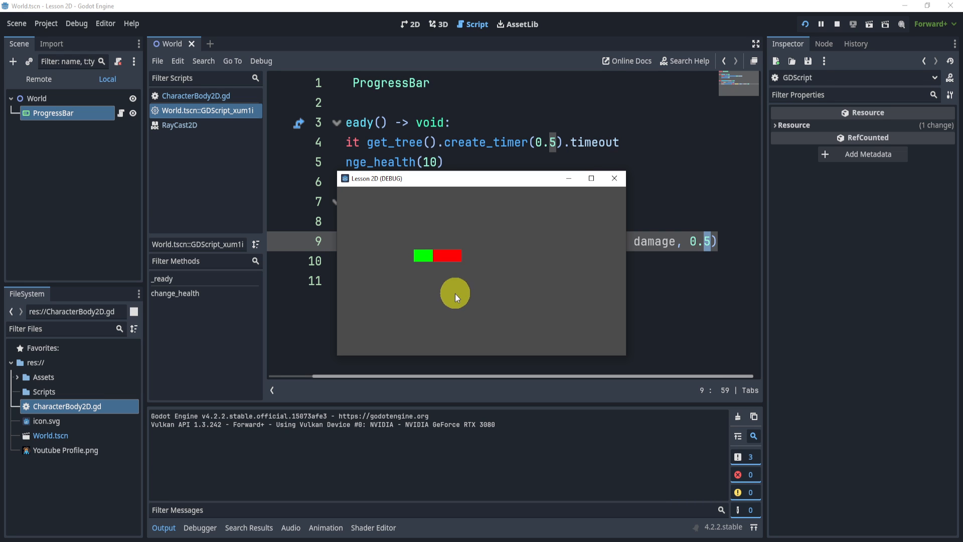
click(836, 24)
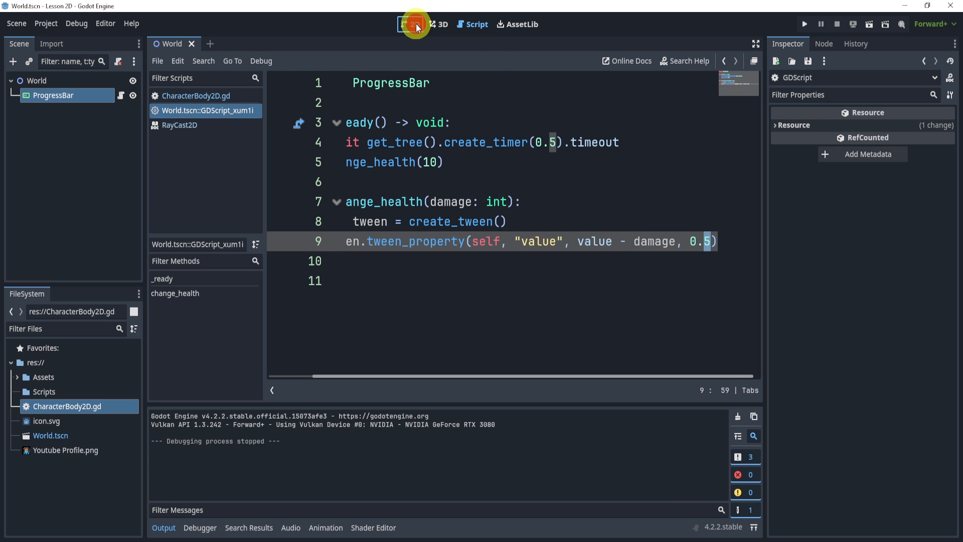
click(413, 24)
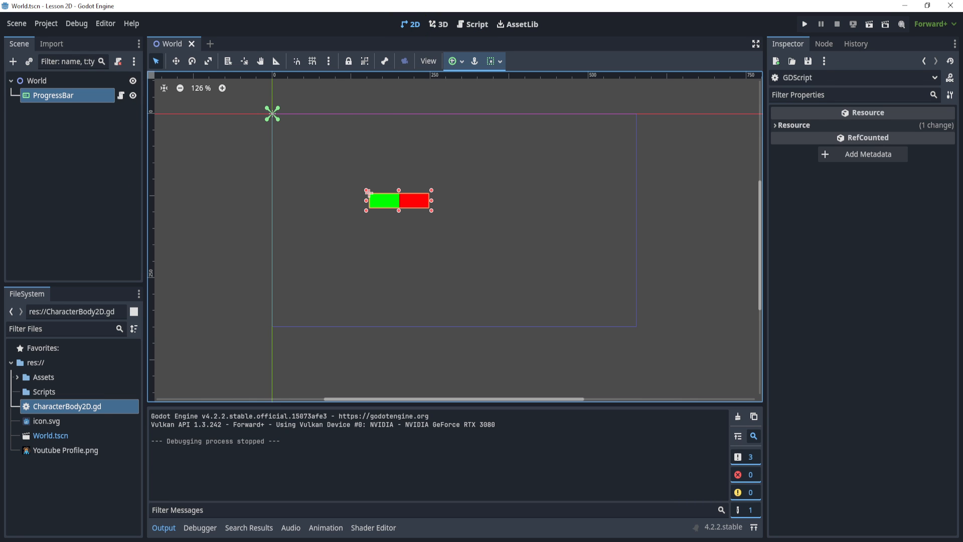